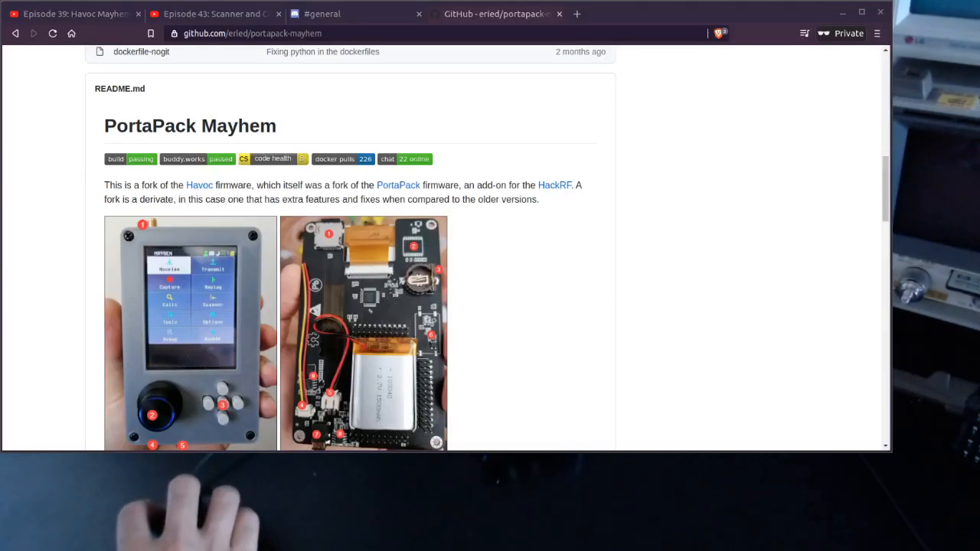
mouse_move(240, 81)
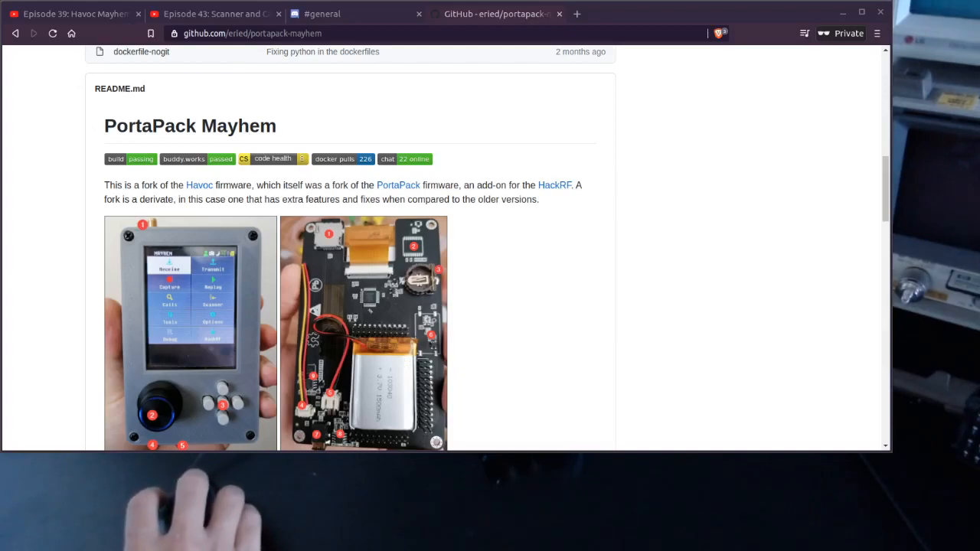
Scroll through the current page before heading to the community chat.
scroll("up", 3)
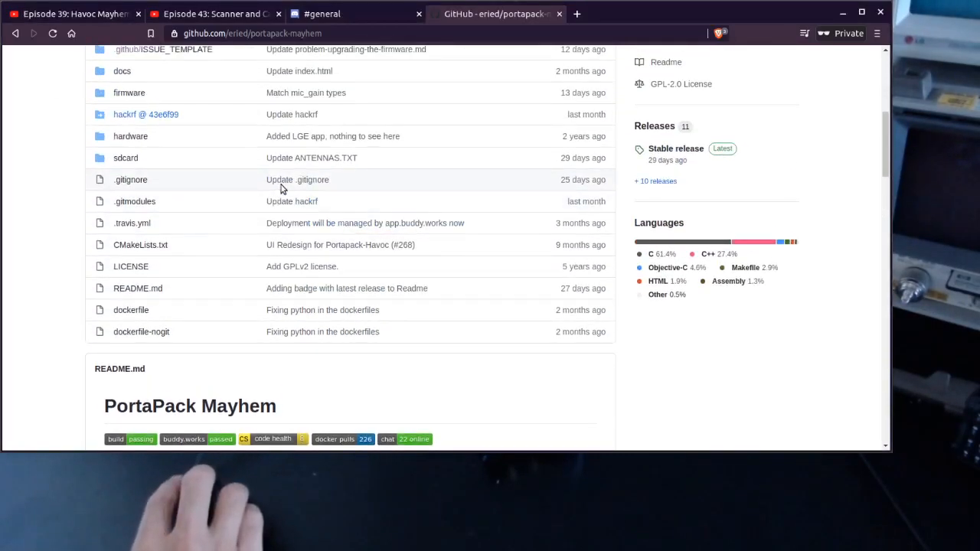
scroll("down", 3)
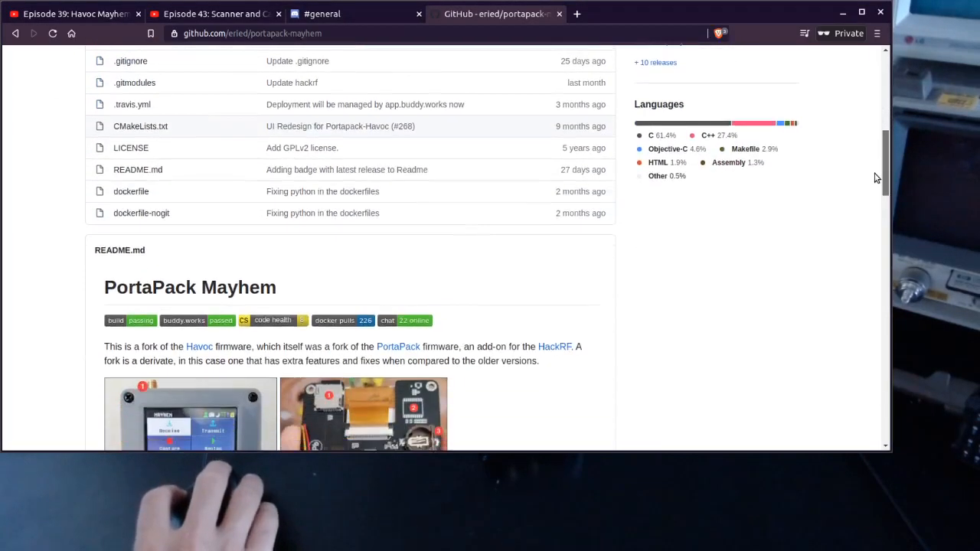
scroll("down", 3)
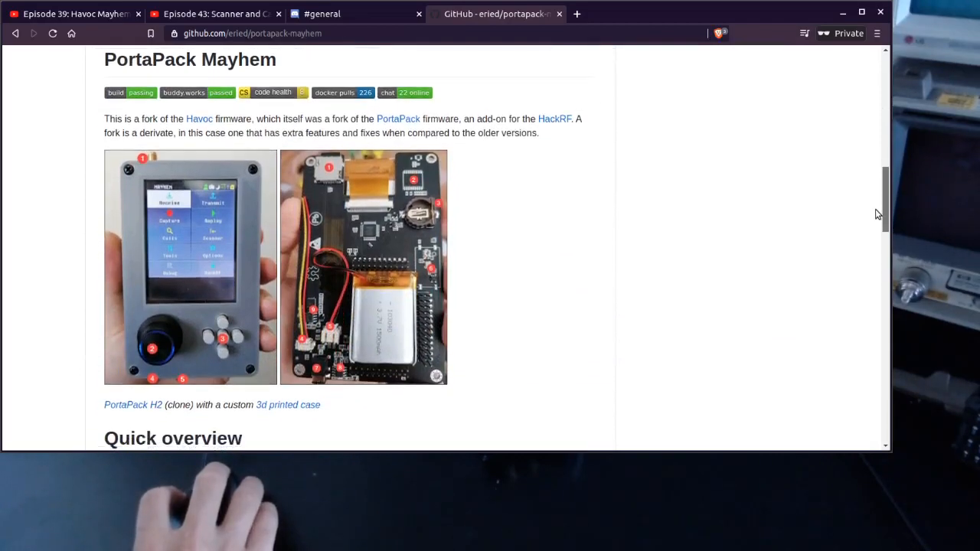
mouse_move(113, 226)
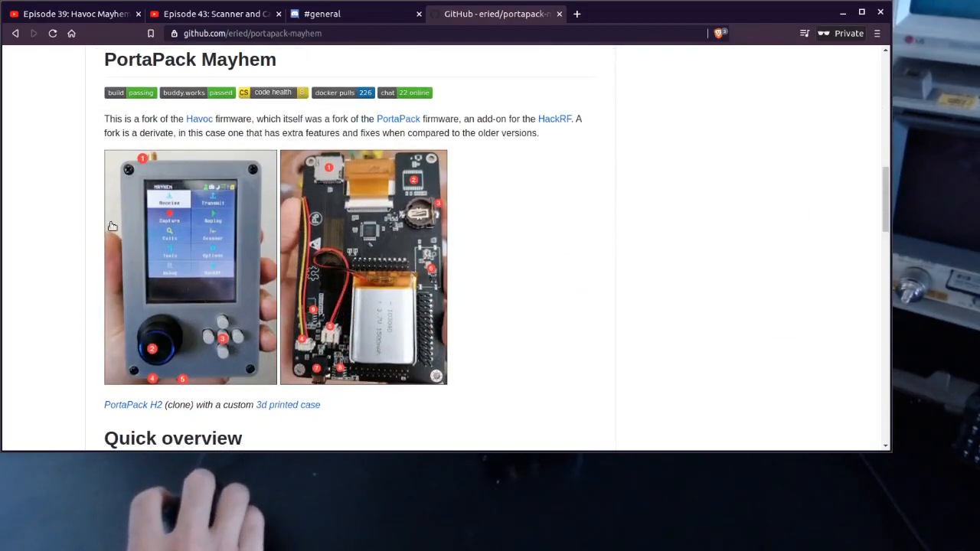
mouse_move(130, 196)
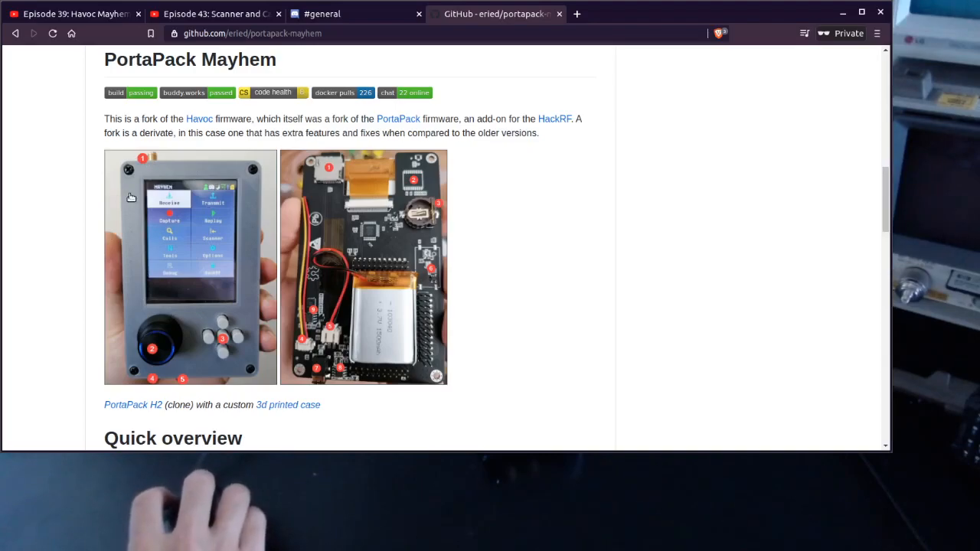
mouse_move(810, 199)
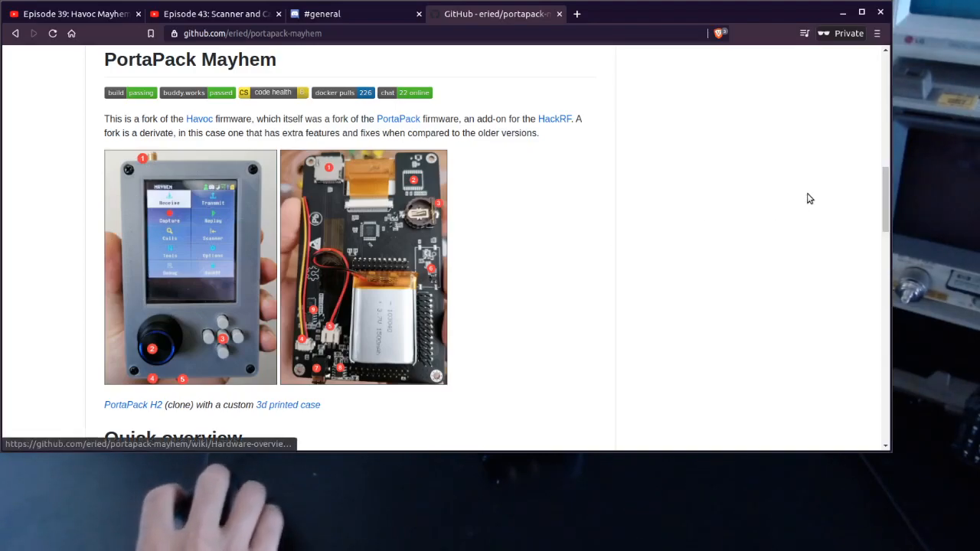
scroll("up", 3)
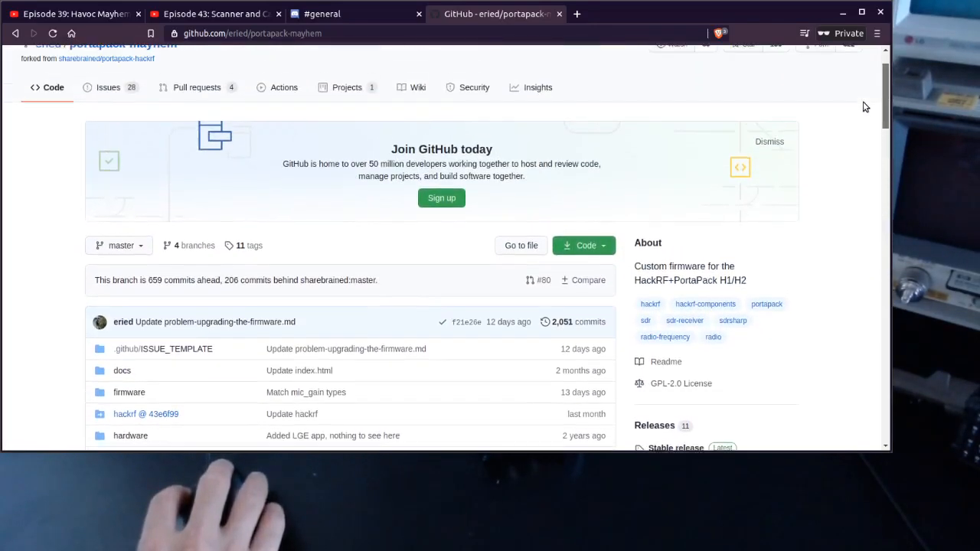
scroll("up", 3)
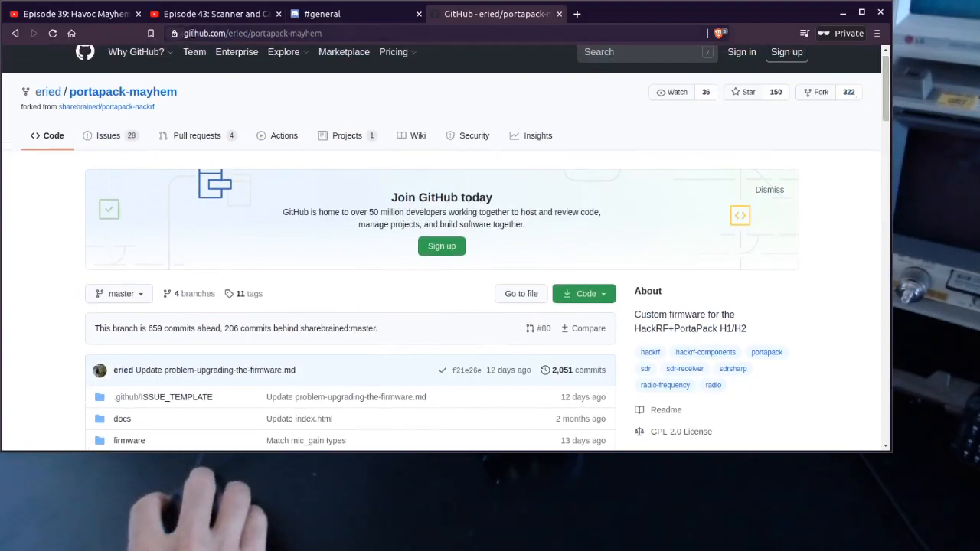
scroll("down", 3)
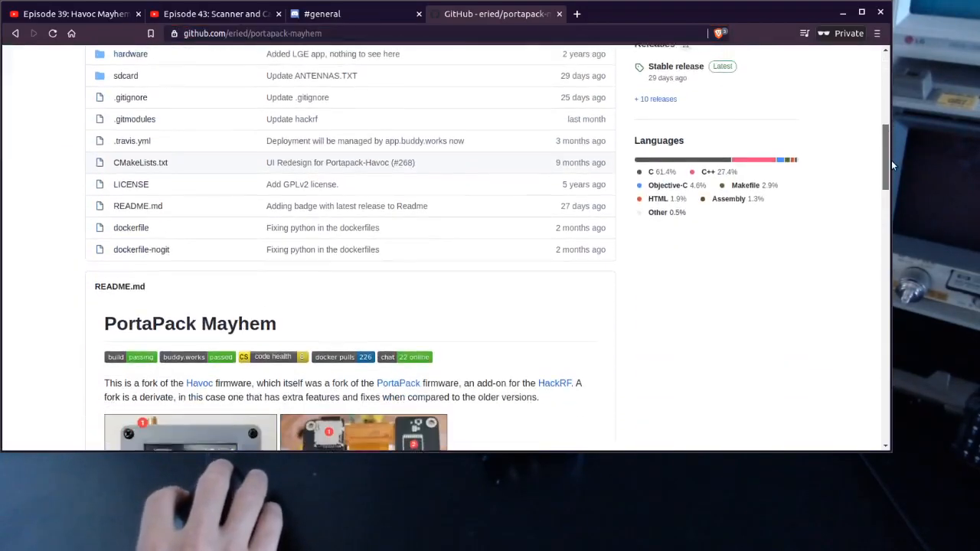
scroll("down", 3)
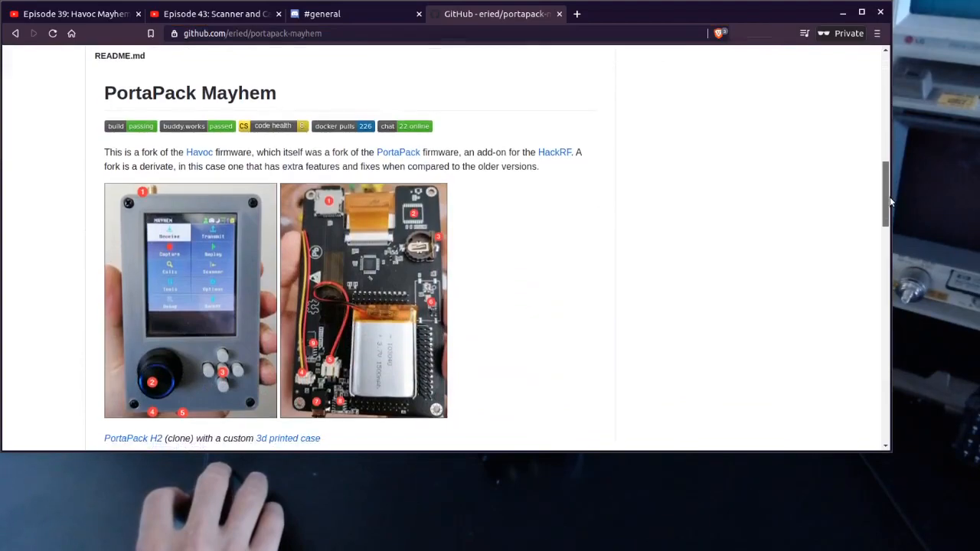
scroll("down", 3)
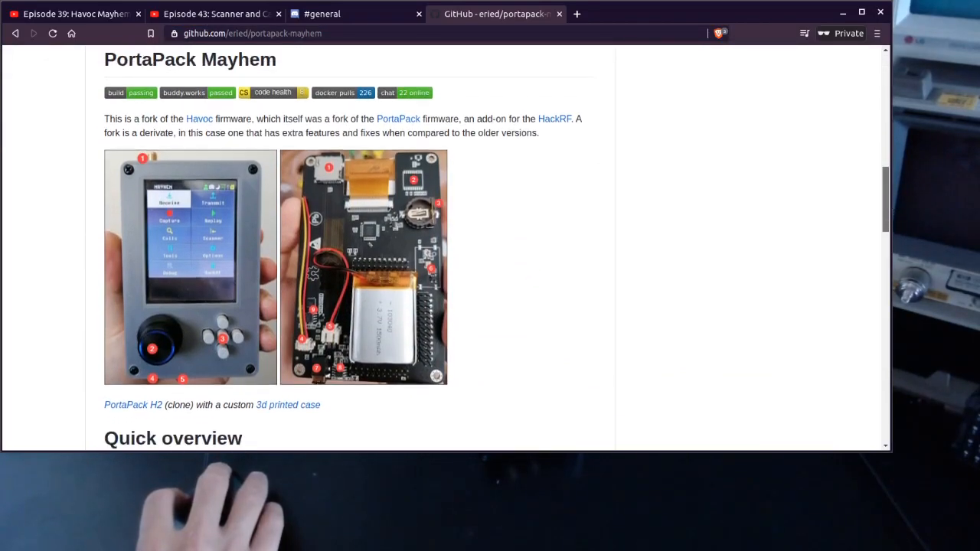
scroll("up", 3)
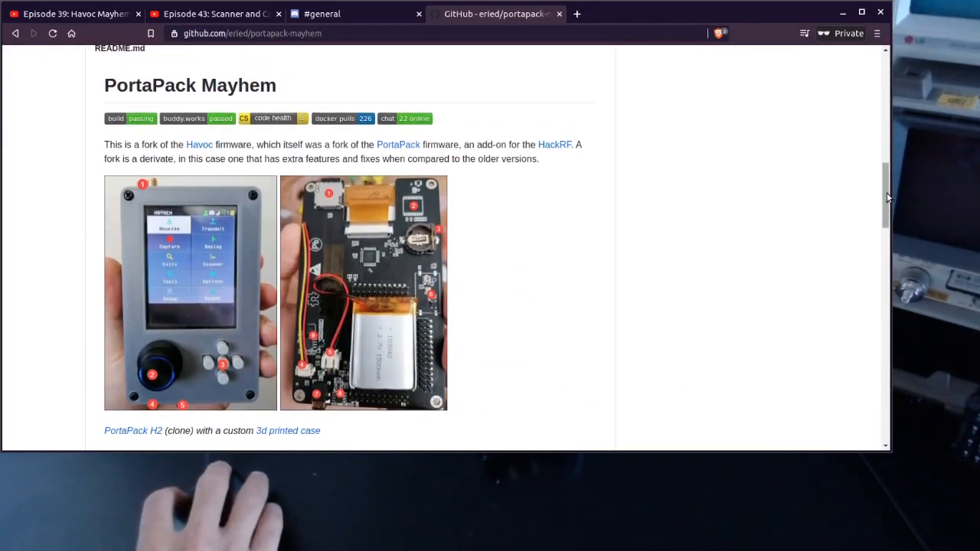
mouse_move(395, 126)
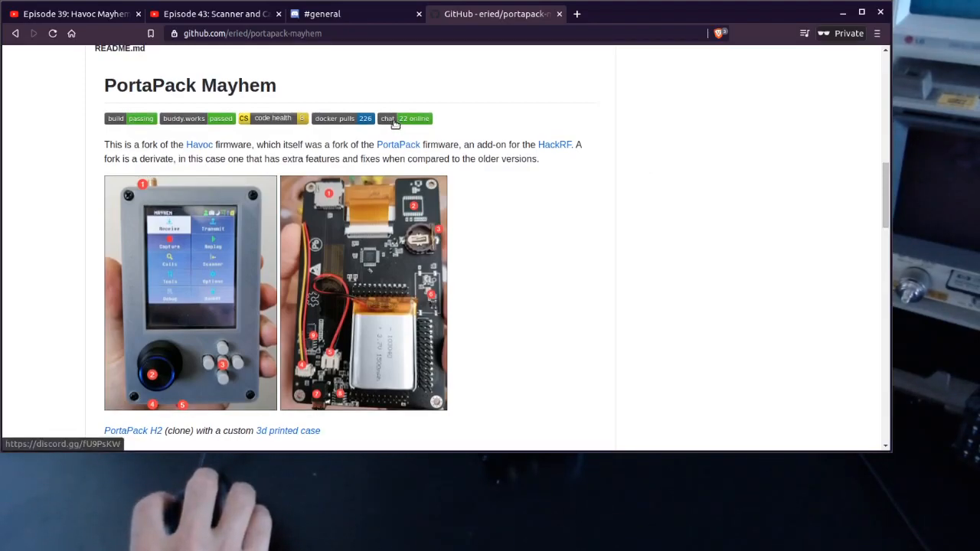
mouse_move(389, 123)
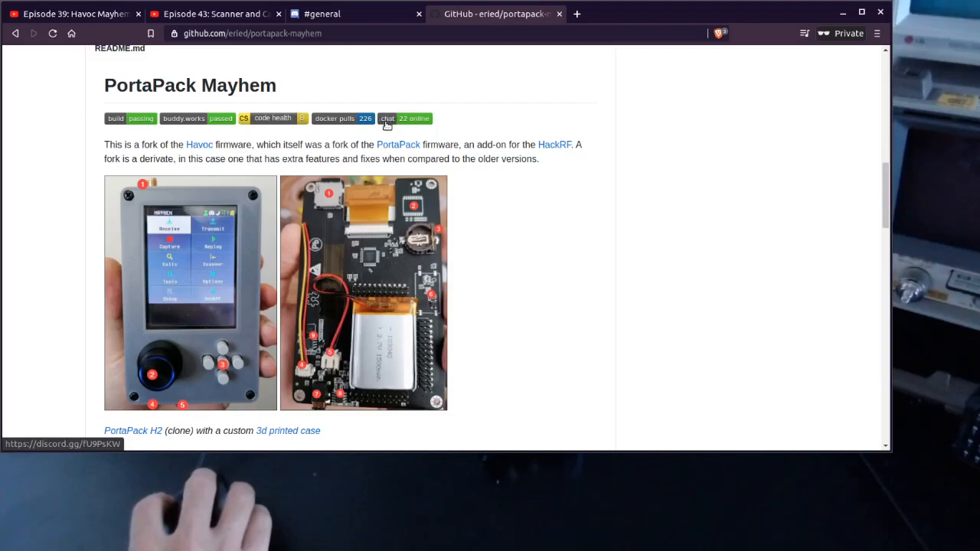
mouse_move(360, 61)
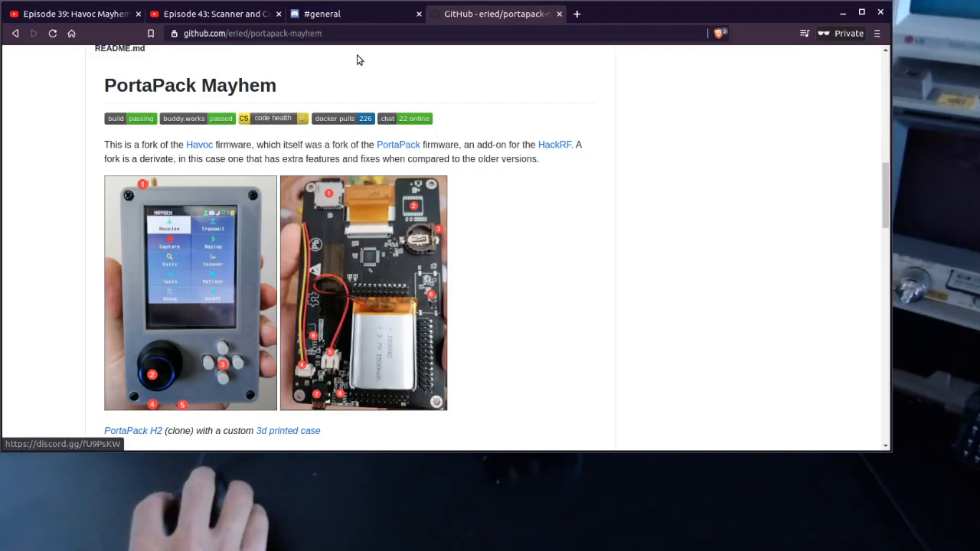
Switch to the Mayhem server's #general channel and browse the online member list.
left_click(352, 13)
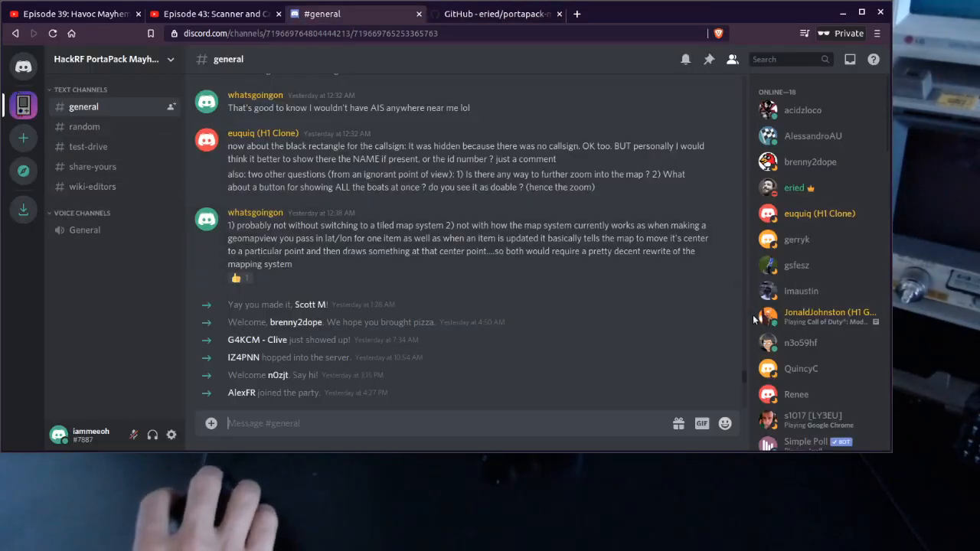
mouse_move(787, 163)
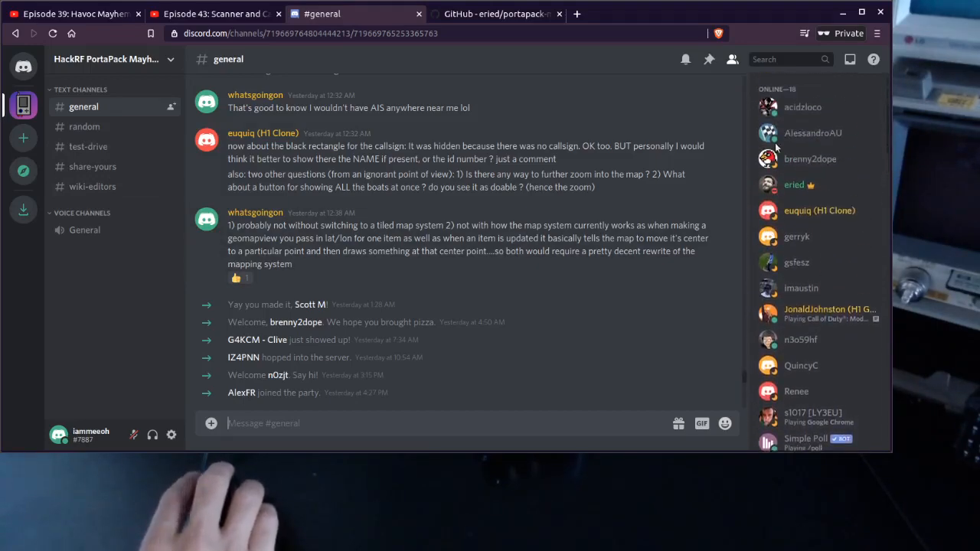
scroll("down", 3)
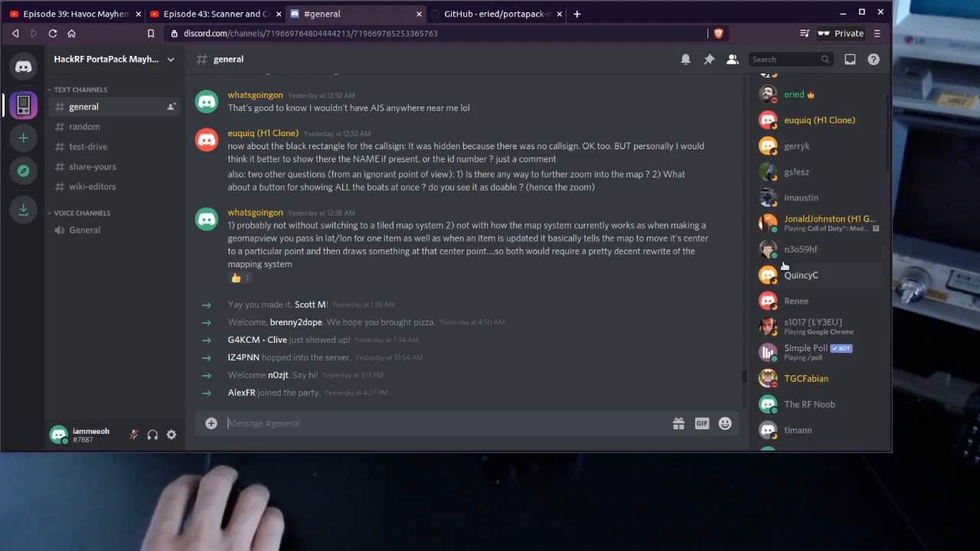
scroll("down", 3)
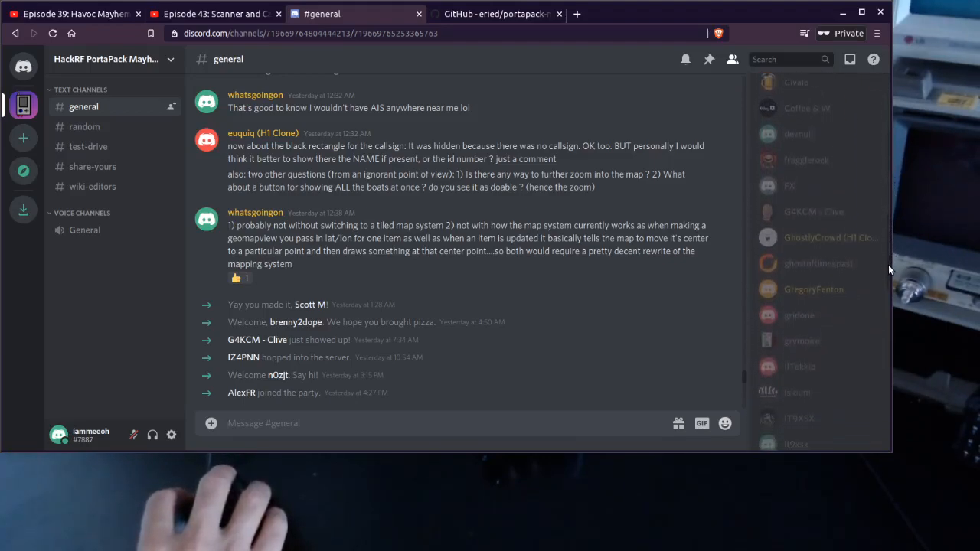
scroll("down", 3)
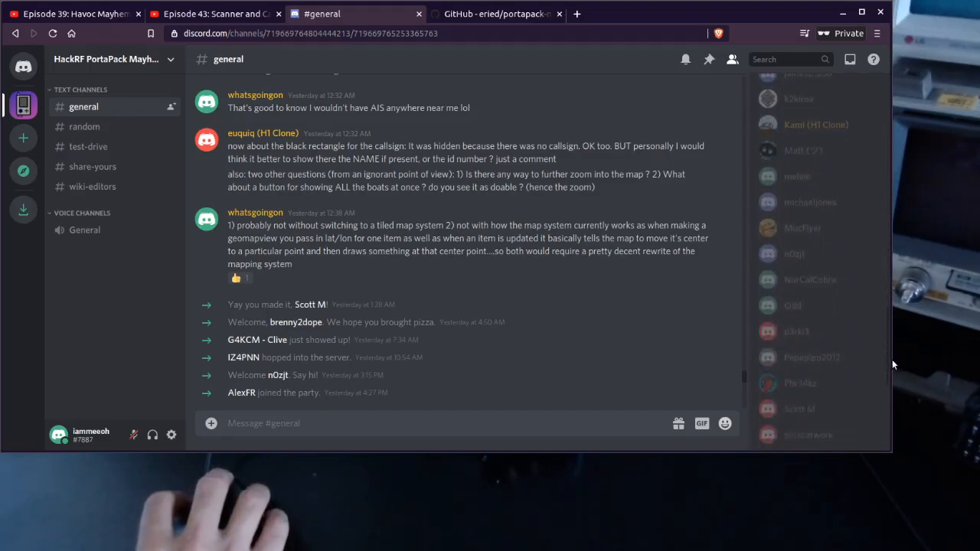
scroll("down", 3)
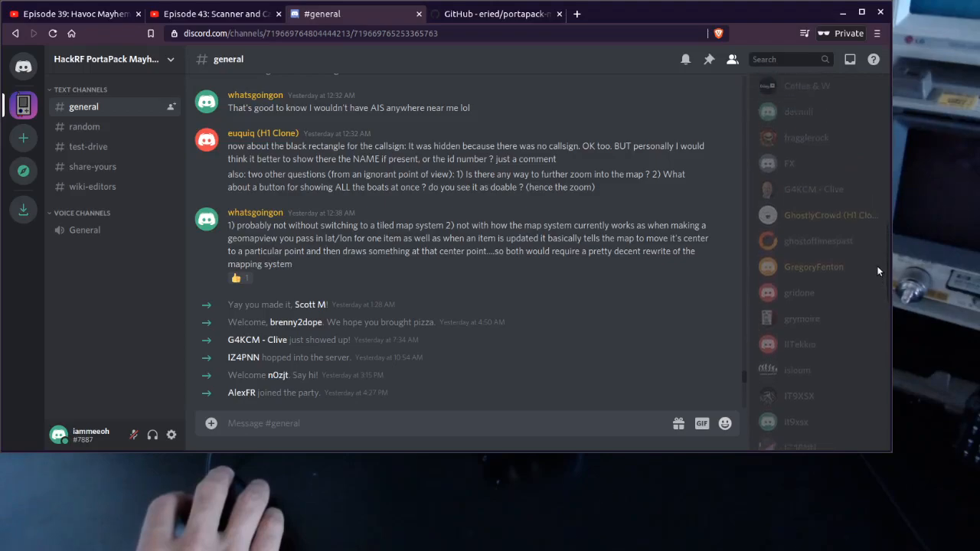
scroll("down", 3)
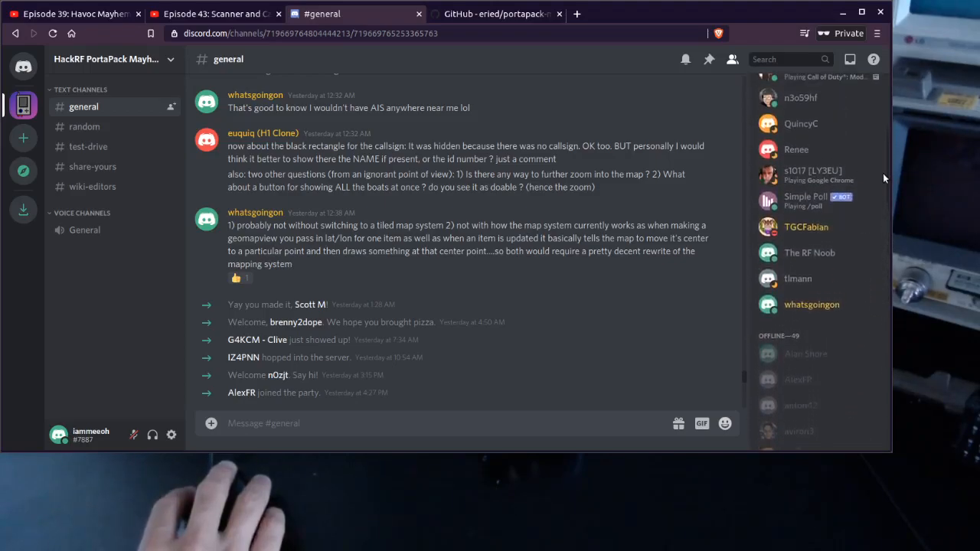
scroll("up", 3)
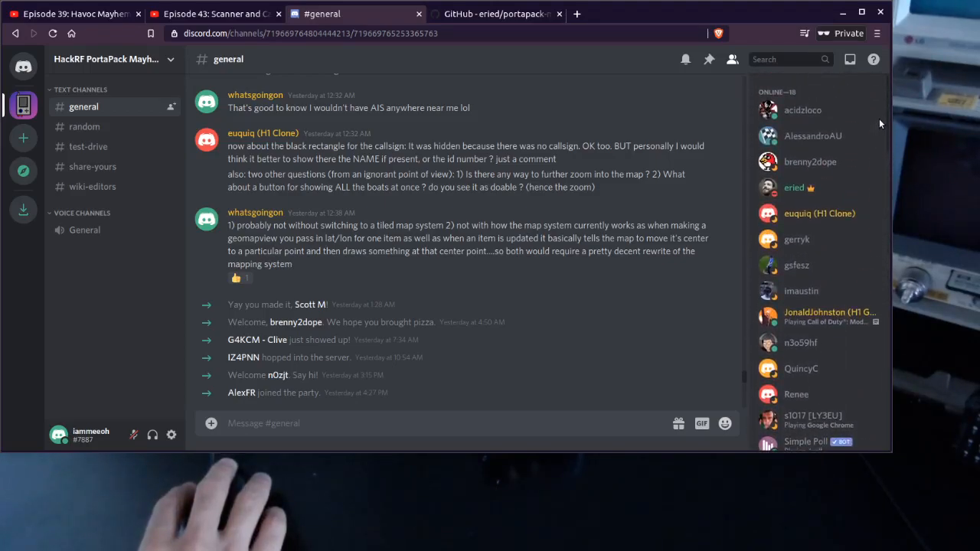
scroll("down", 3)
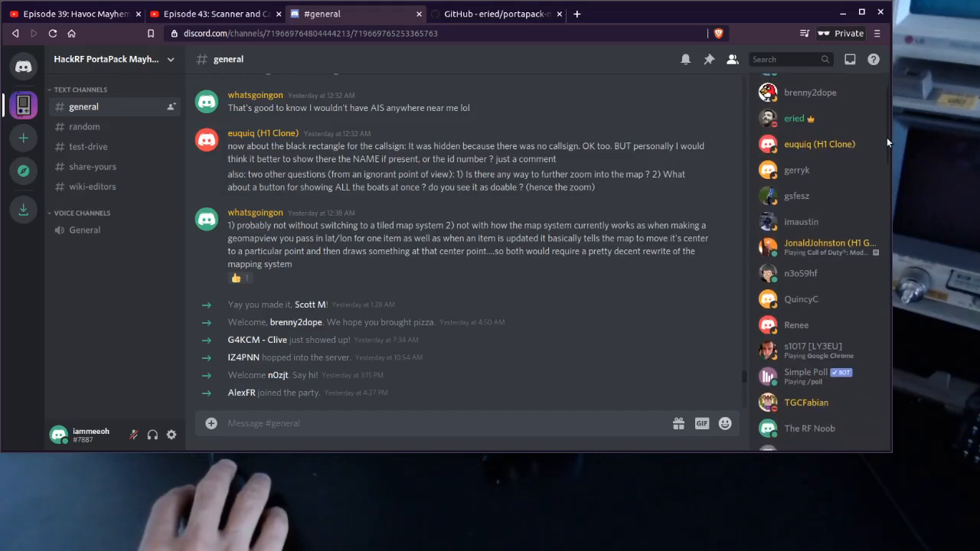
scroll("up", 3)
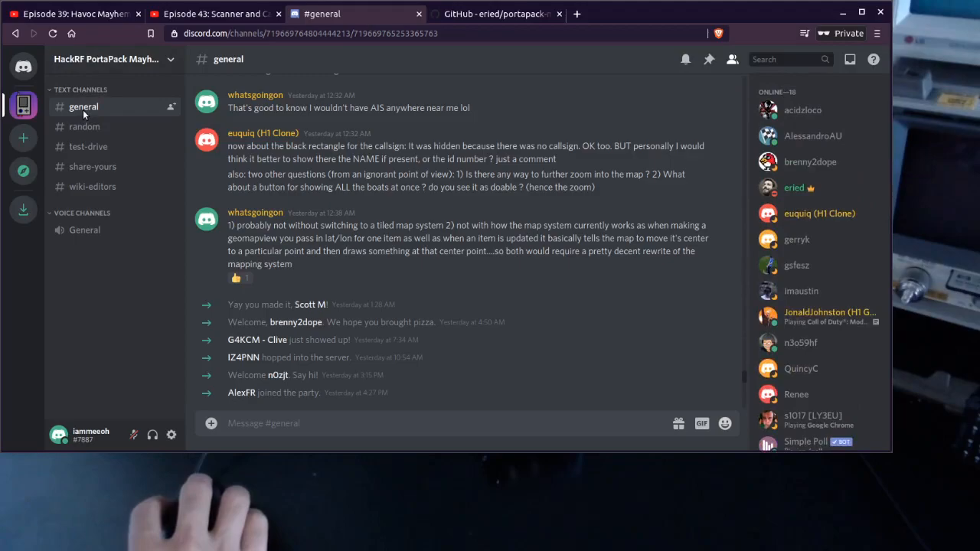
scroll("down", 3)
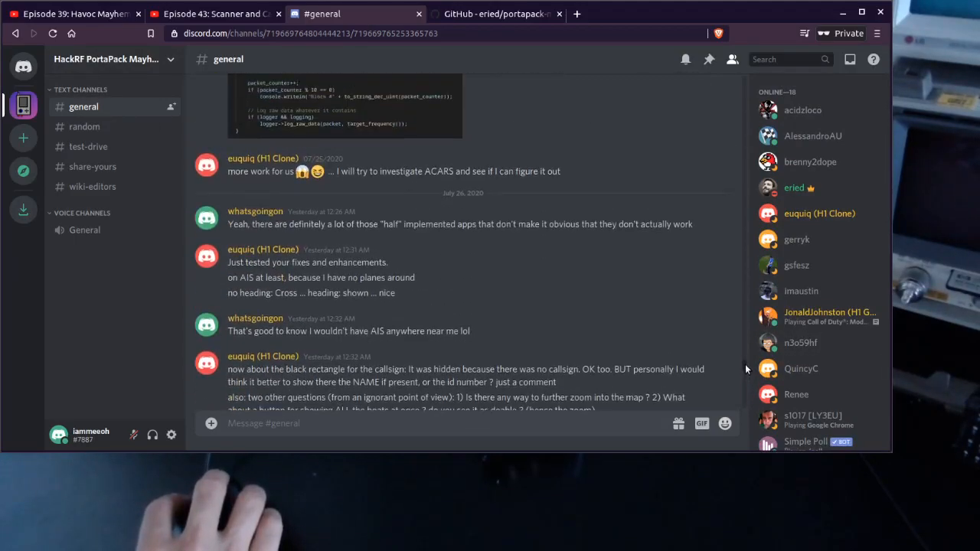
scroll("up", 3)
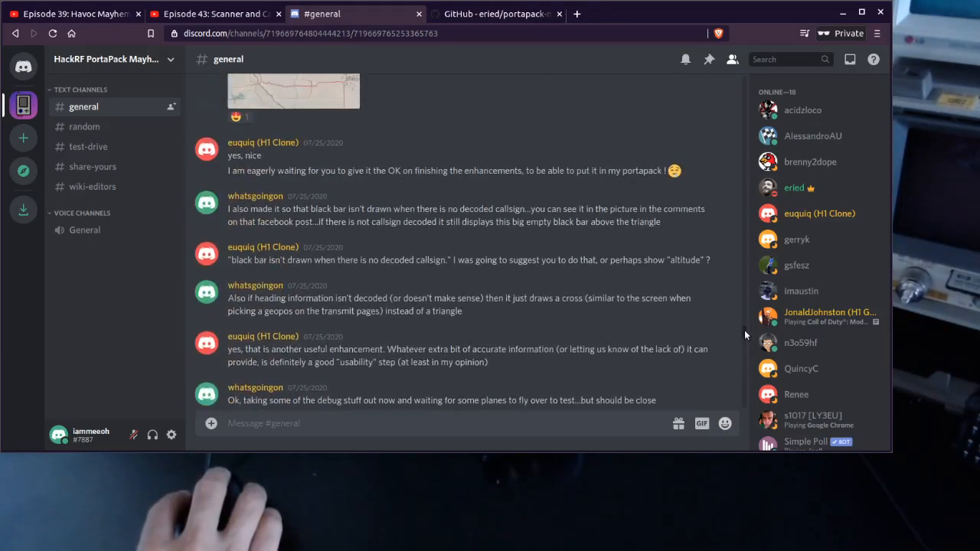
scroll("down", 3)
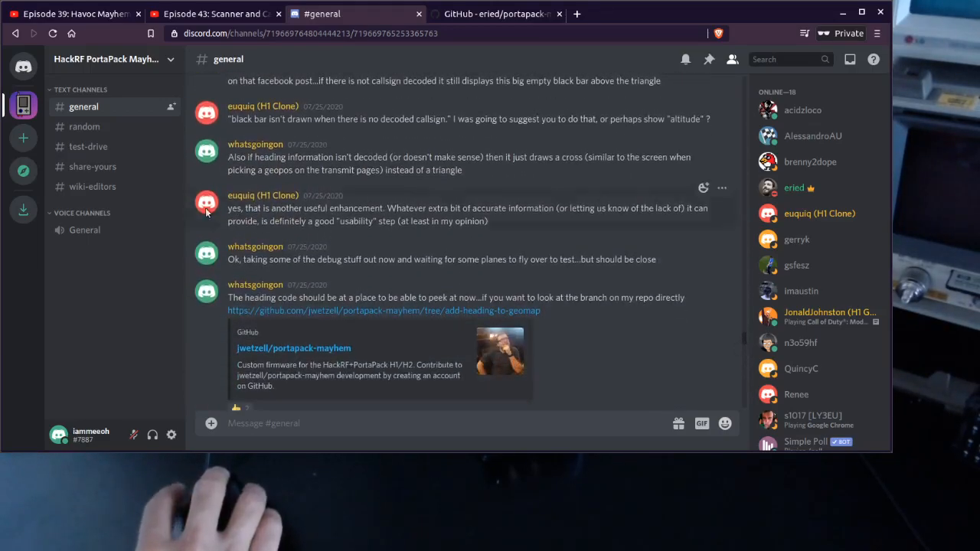
left_click(85, 125)
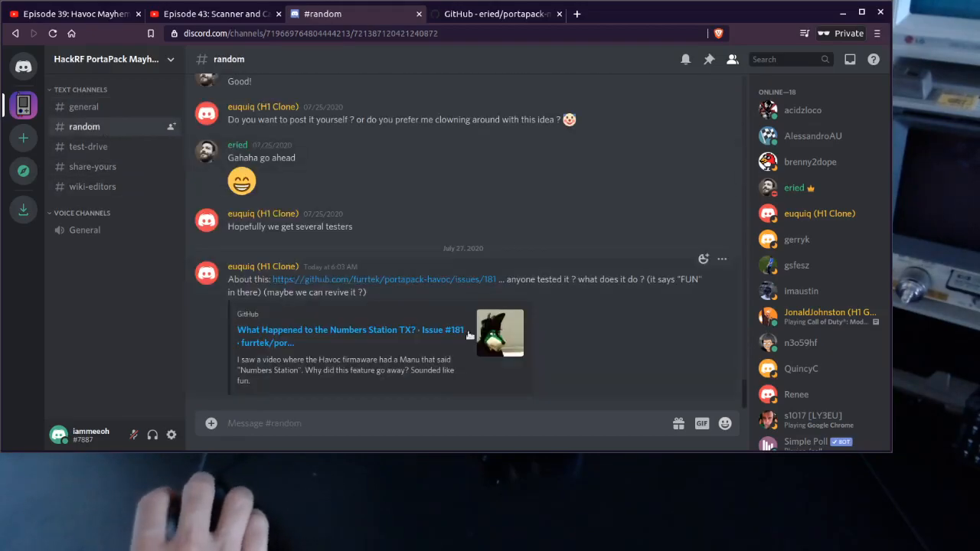
mouse_move(92, 165)
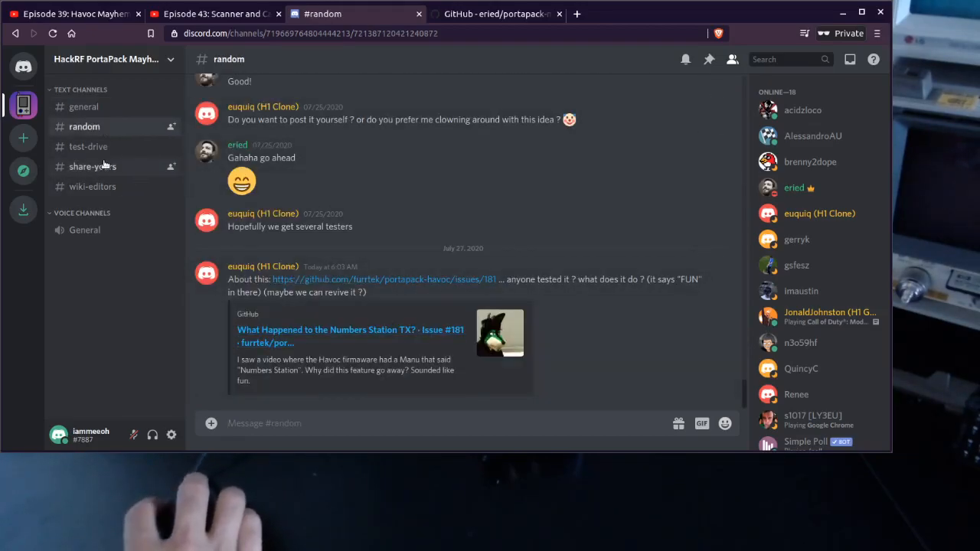
left_click(92, 166)
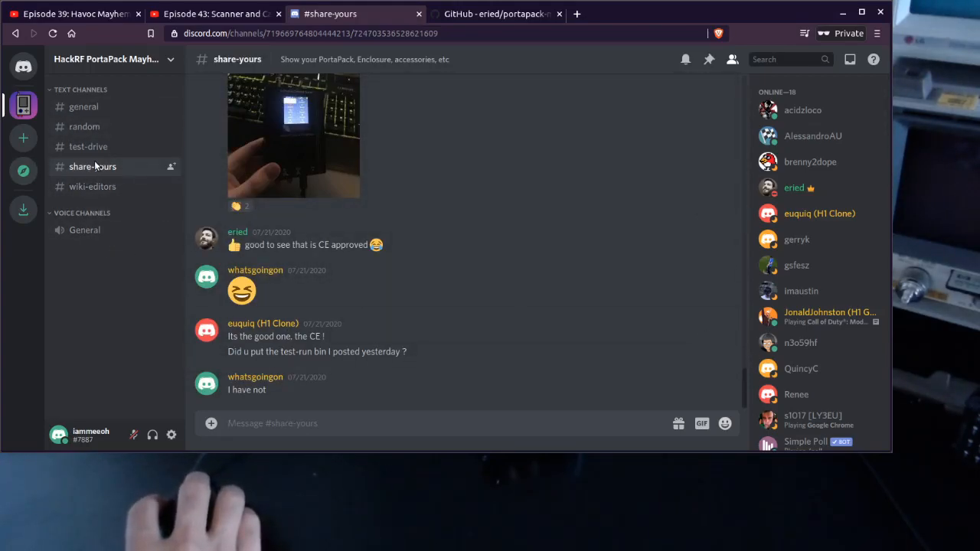
left_click(83, 107)
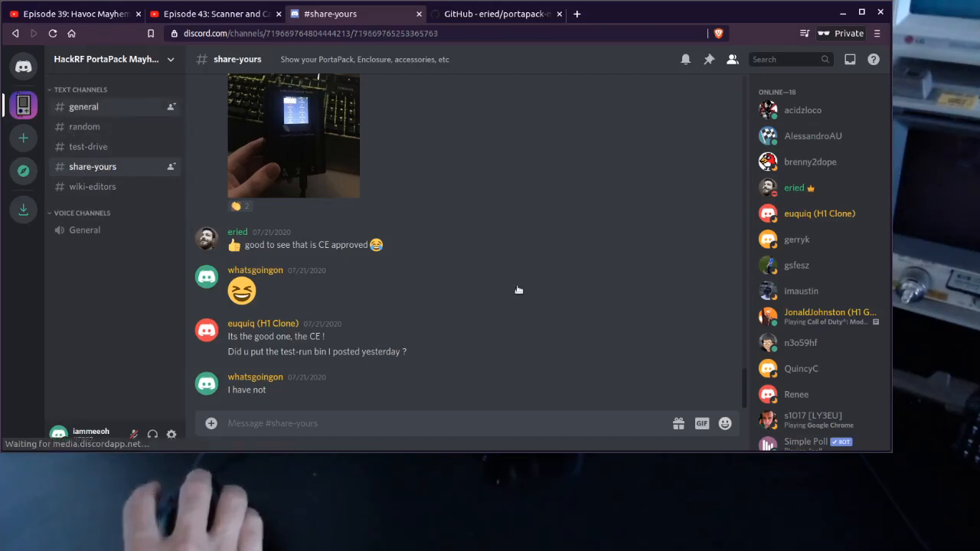
left_click(82, 107)
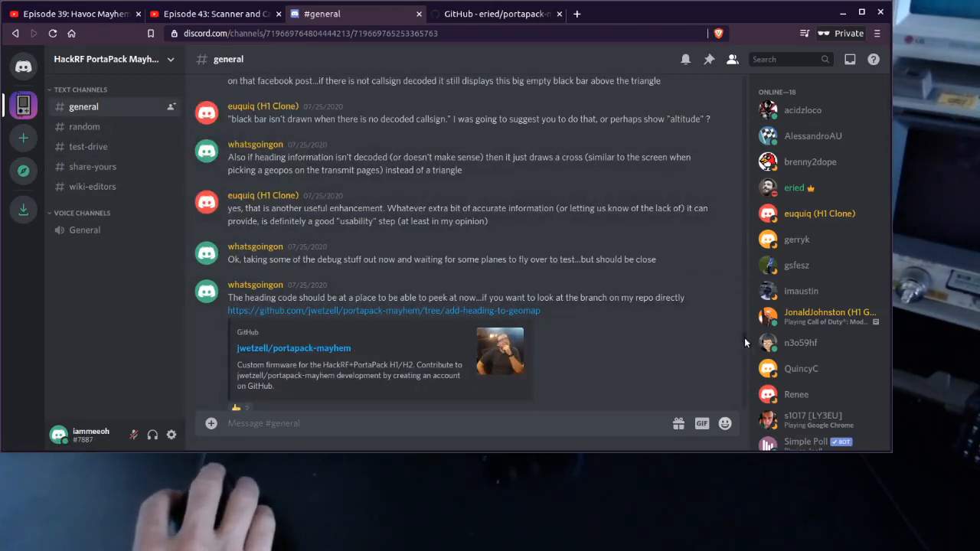
mouse_move(23, 172)
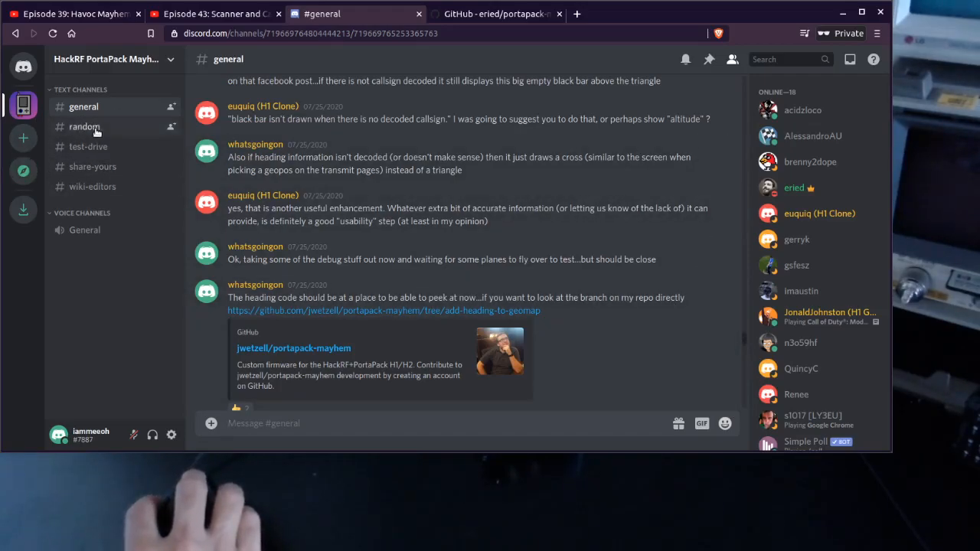
left_click(84, 125)
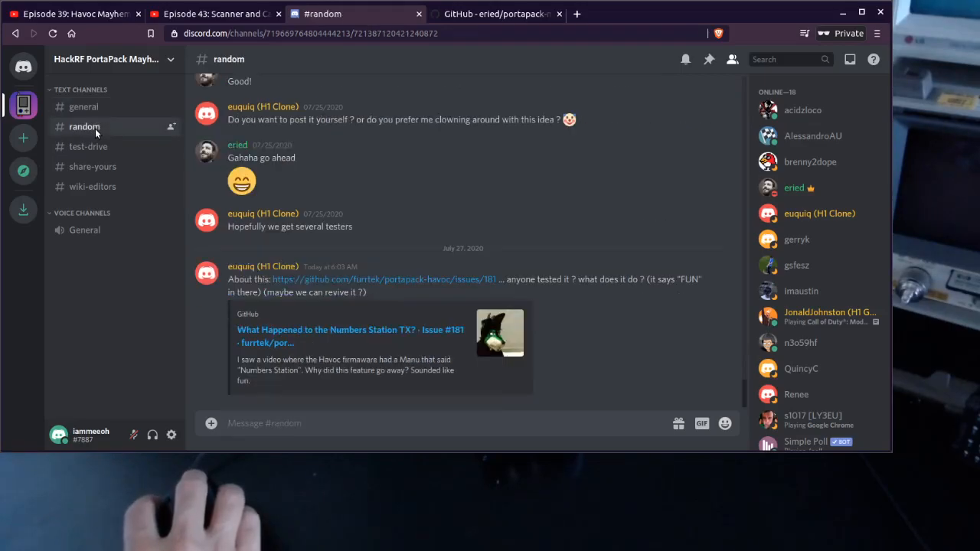
mouse_move(89, 147)
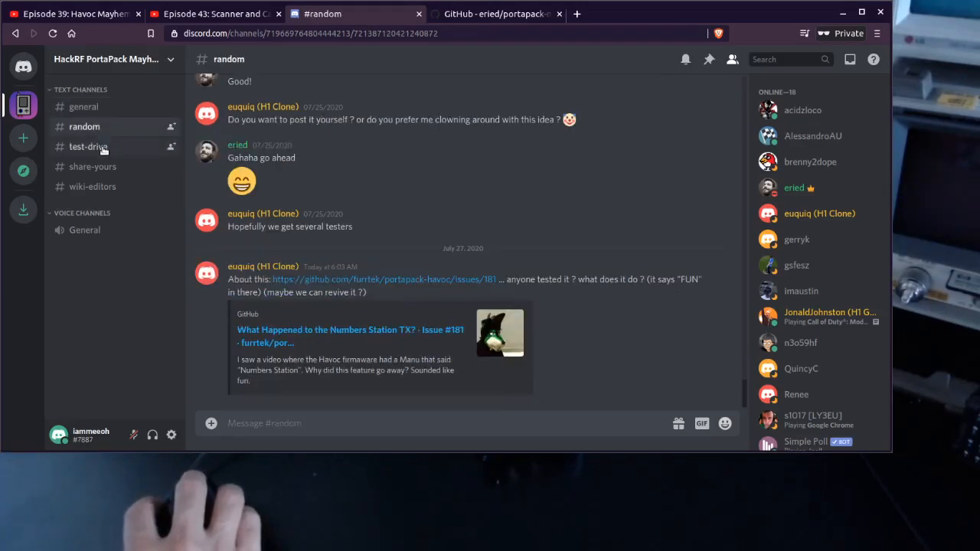
Open the #test-drive channel holding the portapack-h1_h2-mayhem.bin build post.
left_click(89, 147)
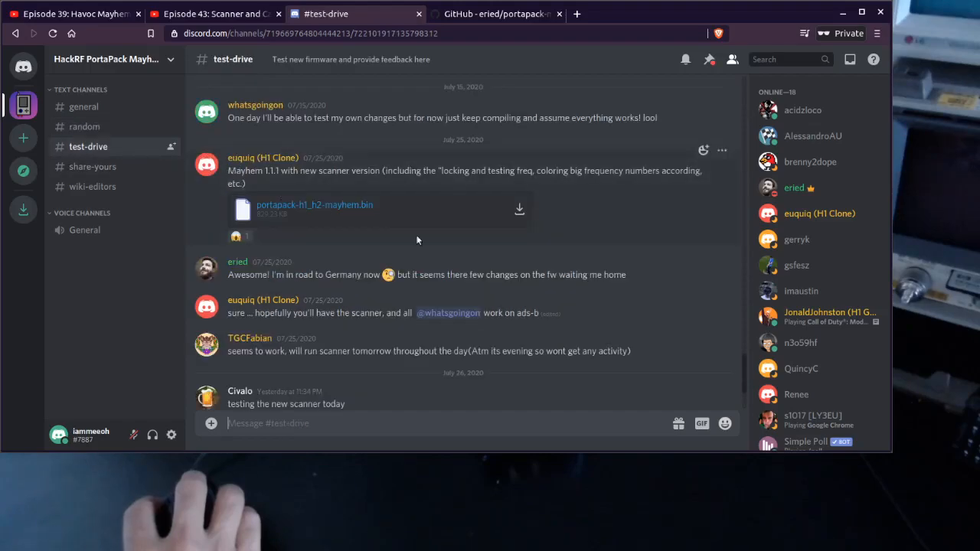
mouse_move(241, 213)
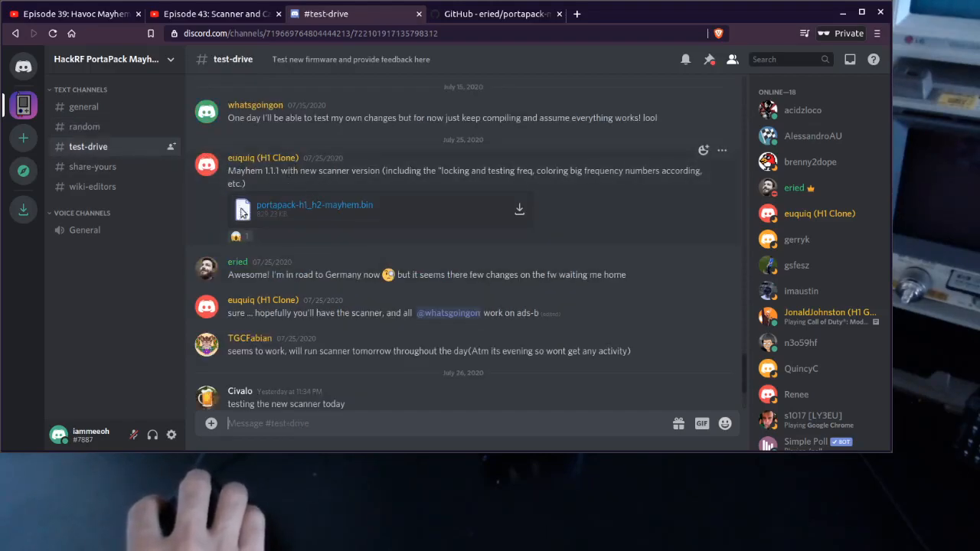
mouse_move(360, 211)
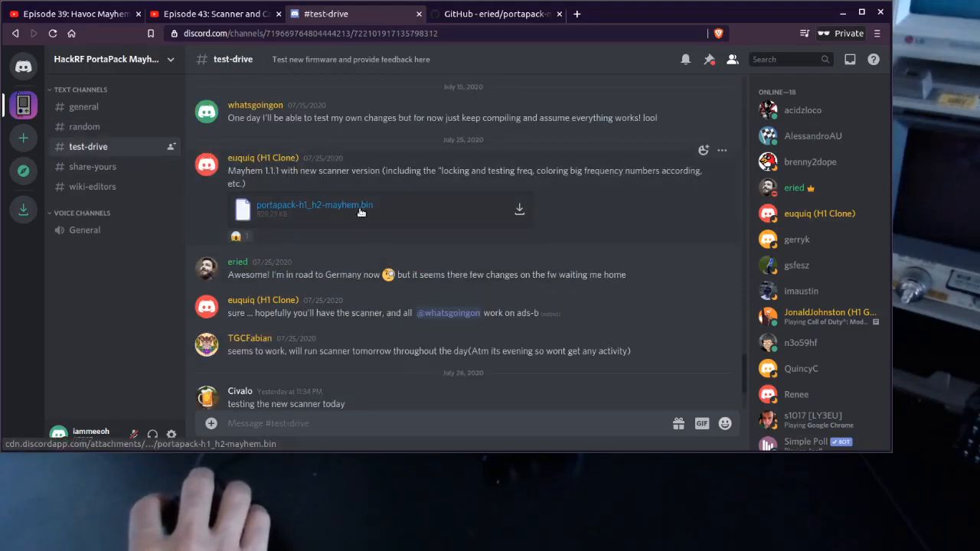
mouse_move(385, 208)
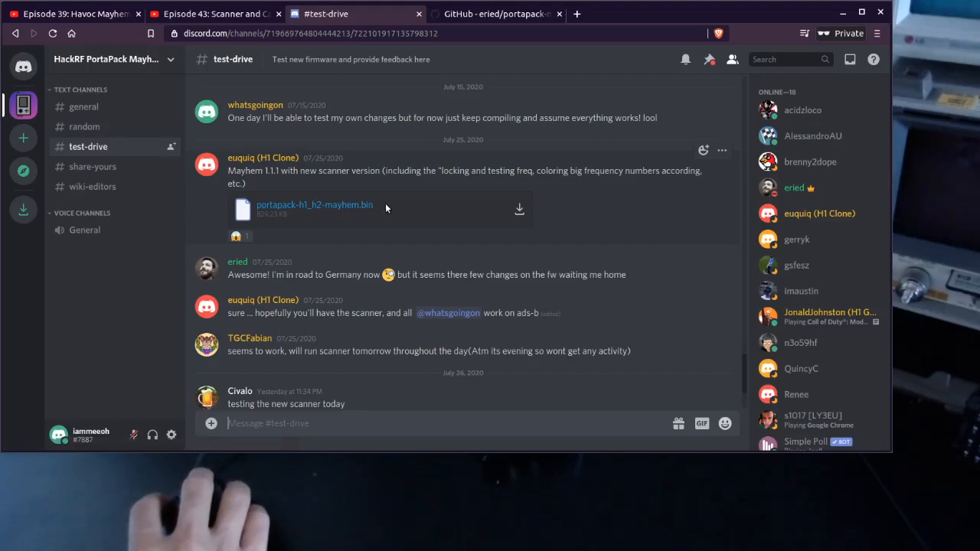
mouse_move(314, 205)
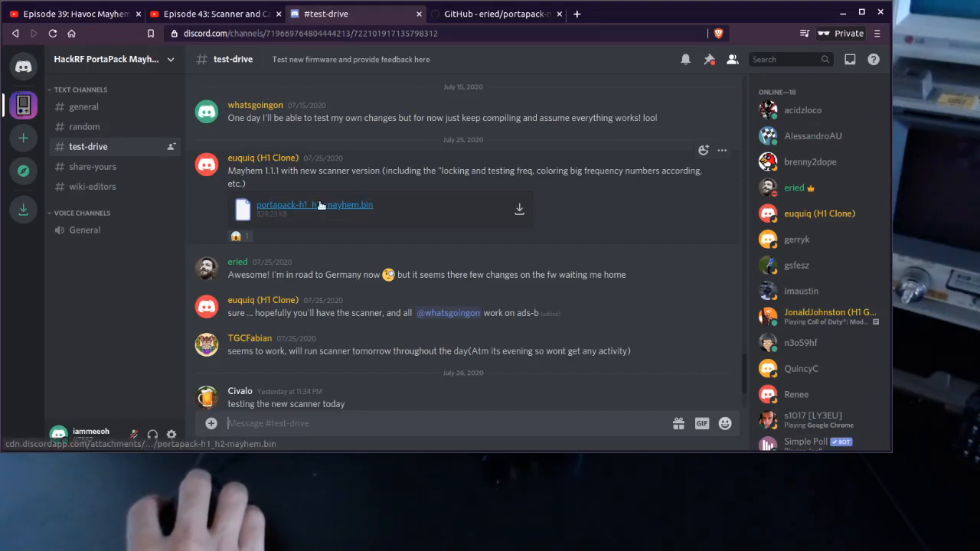
mouse_move(349, 196)
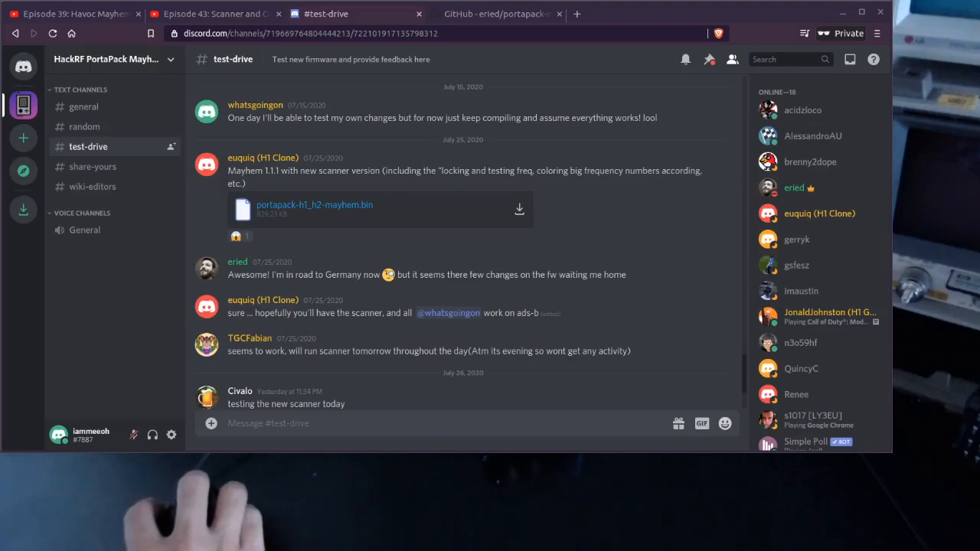
Switch to the Episode 39: Havoc Mayhem video and briefly highlight its title.
left_click(73, 14)
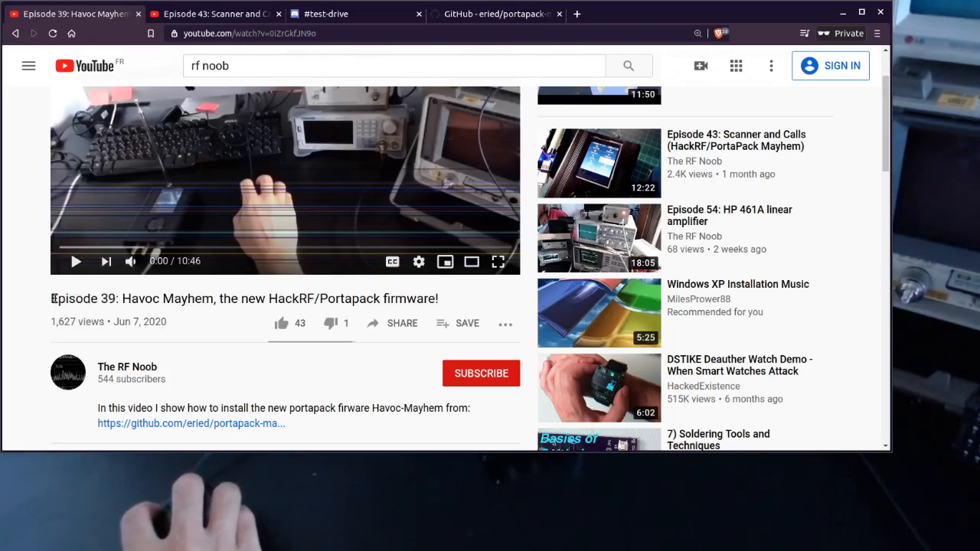
double_click(134, 298)
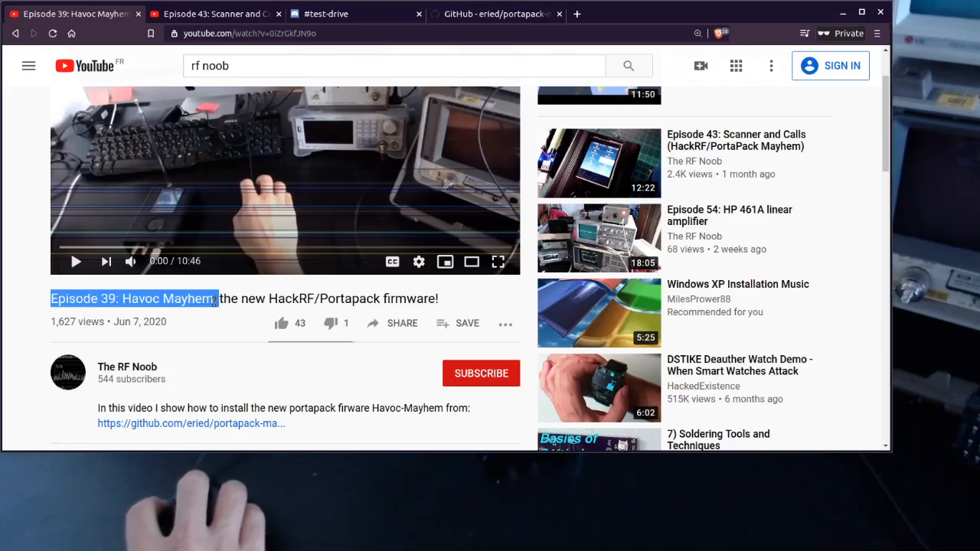
left_click(221, 299)
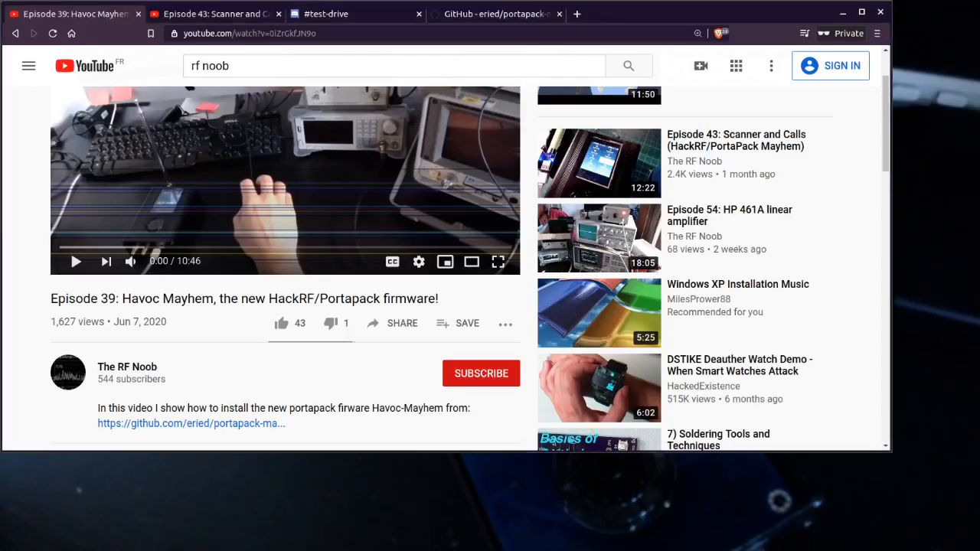
Switch to the Episode 43: Scanner and Calls video tab.
left_click(215, 14)
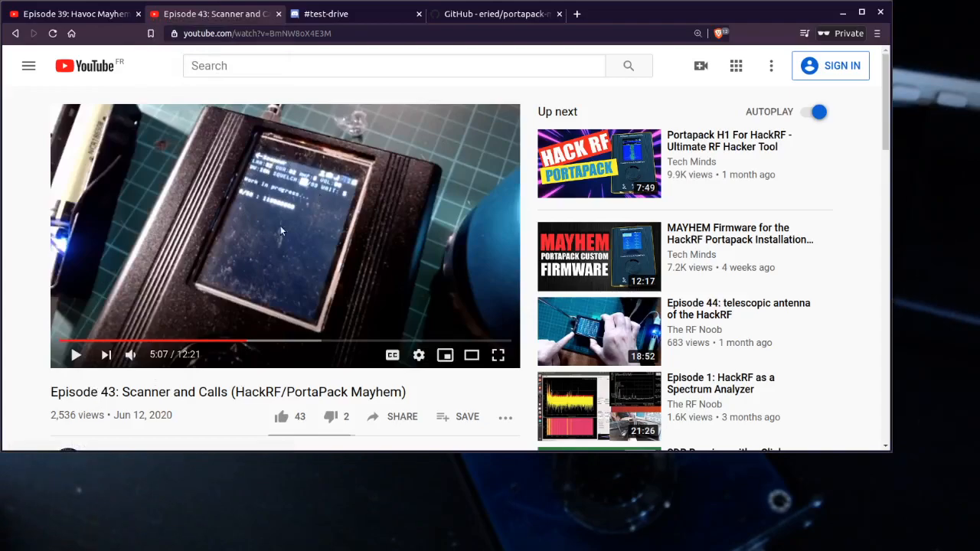
mouse_move(265, 179)
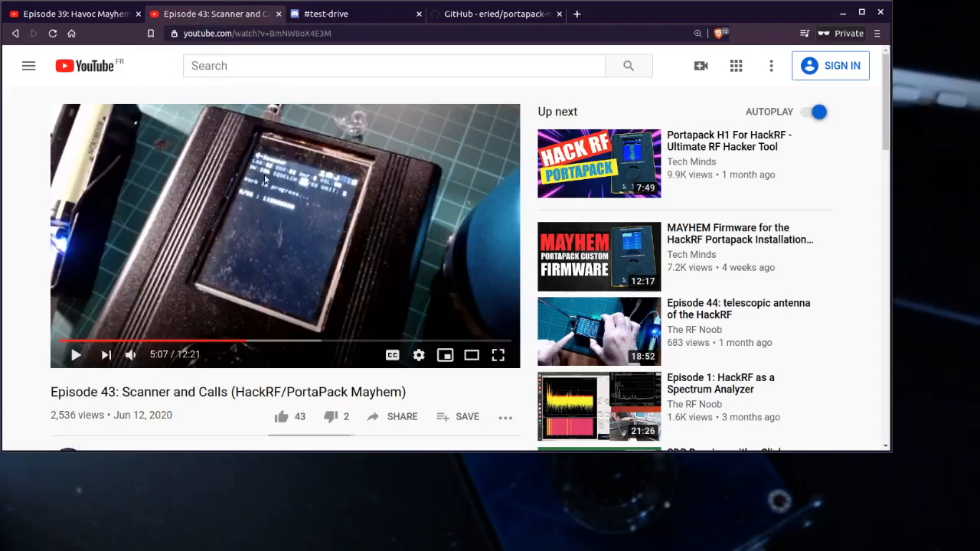
mouse_move(278, 177)
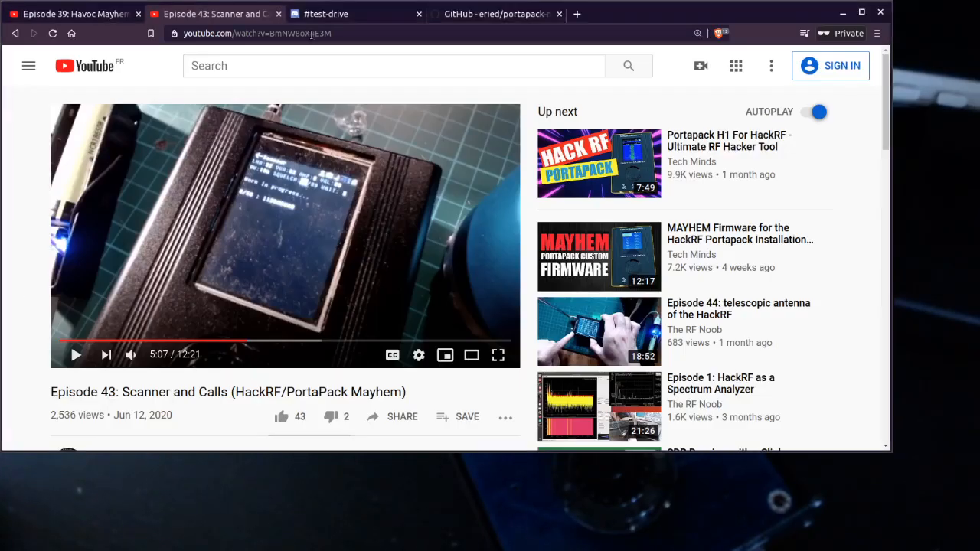
Return to the Mayhem Discord server, reopen #general and scroll the heading-display discussion.
left_click(325, 14)
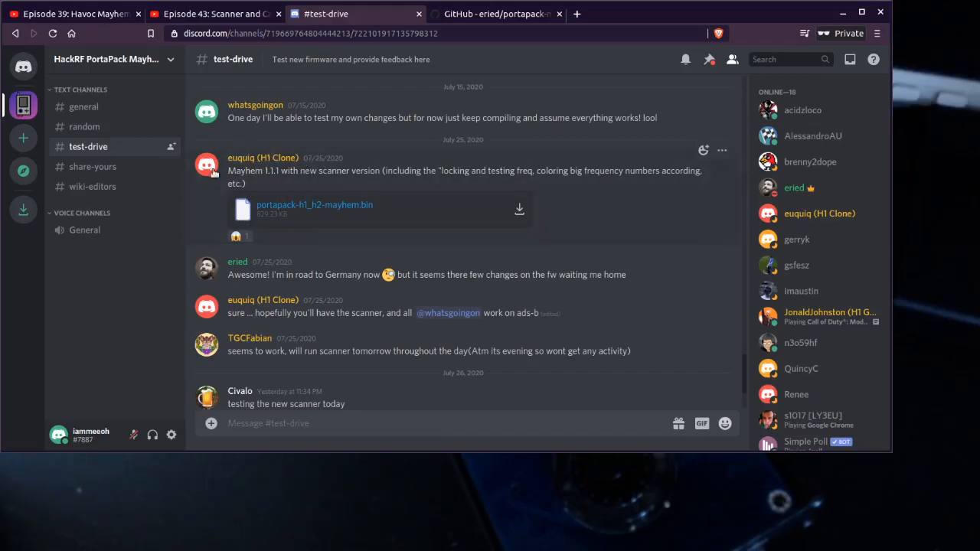
mouse_move(375, 268)
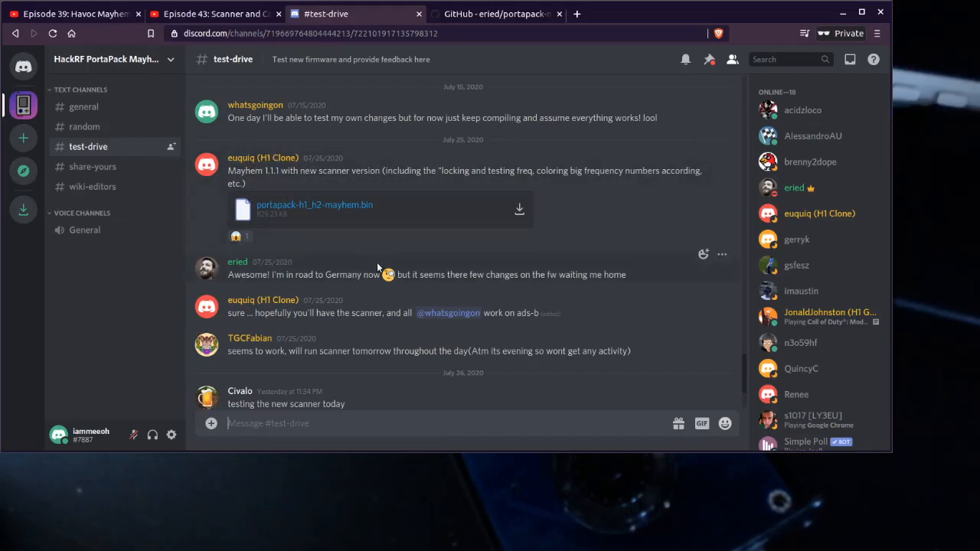
scroll("up", 3)
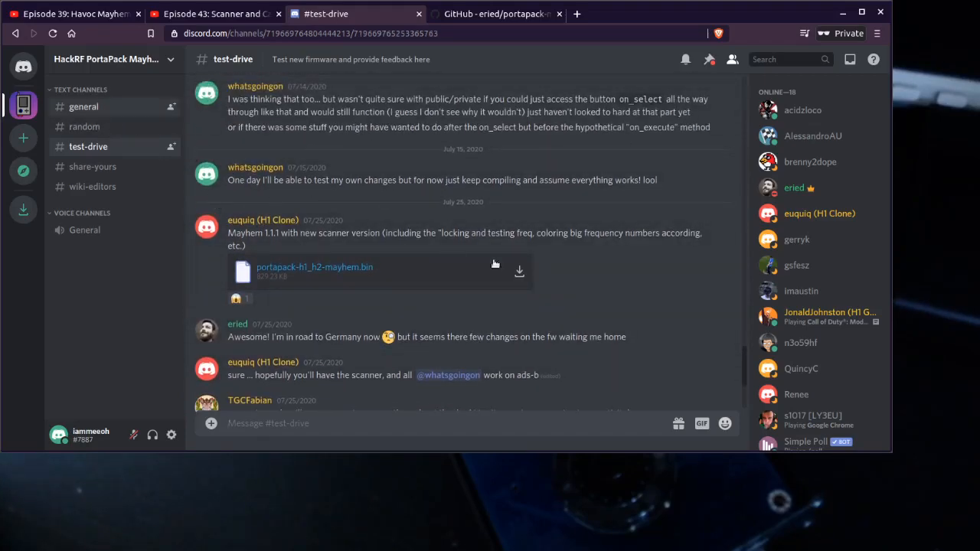
left_click(82, 107)
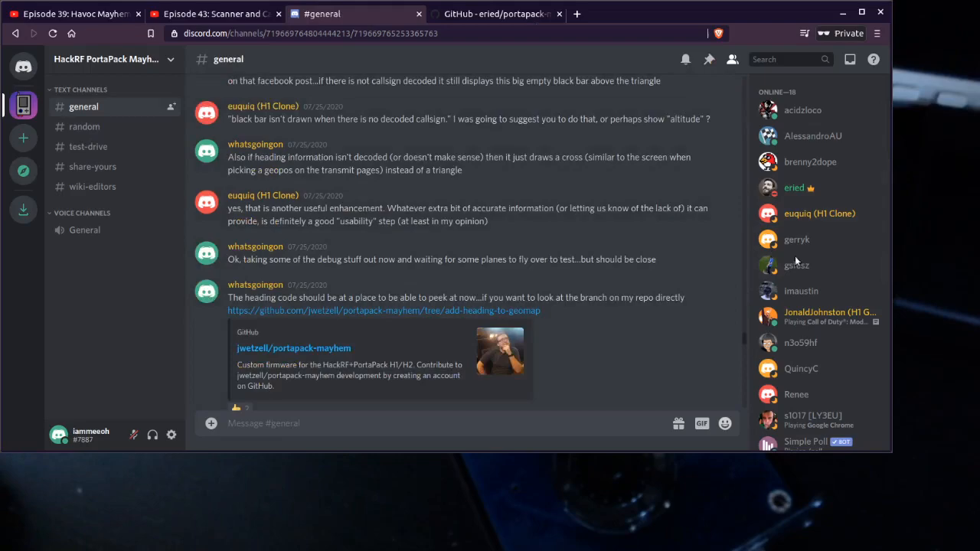
scroll("down", 3)
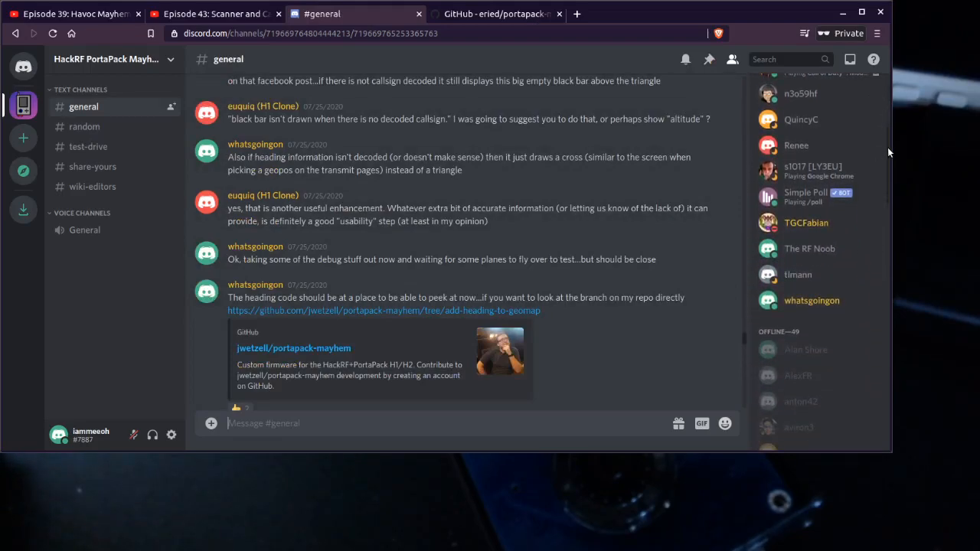
scroll("down", 3)
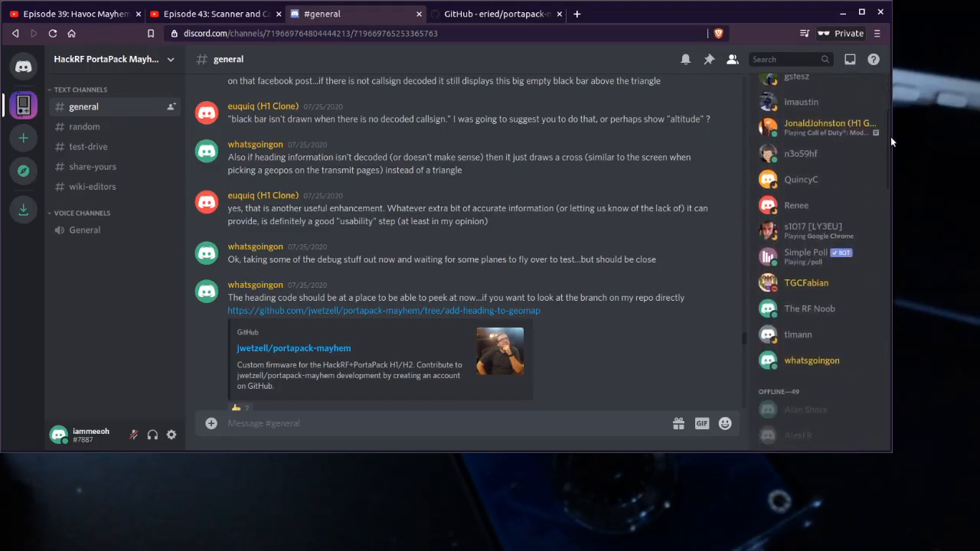
scroll("down", 3)
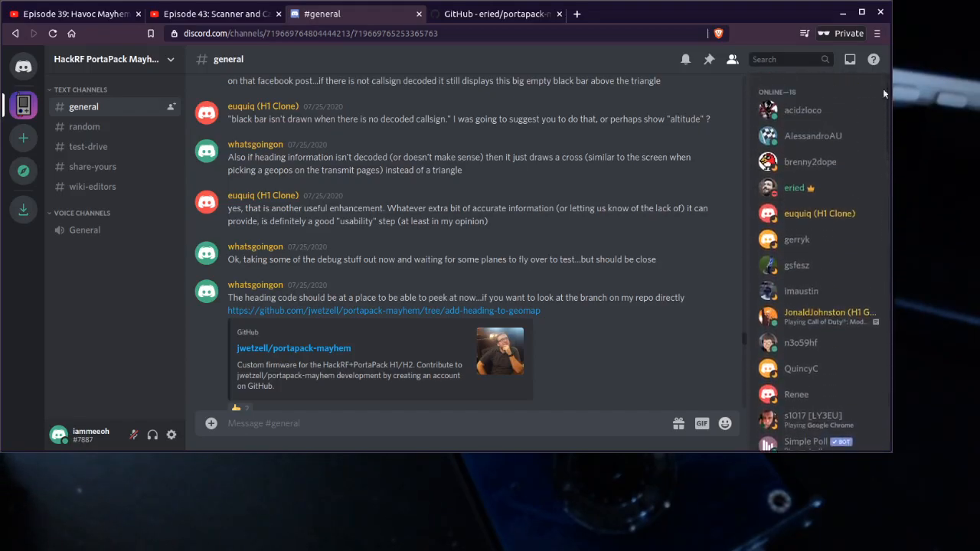
mouse_move(733, 340)
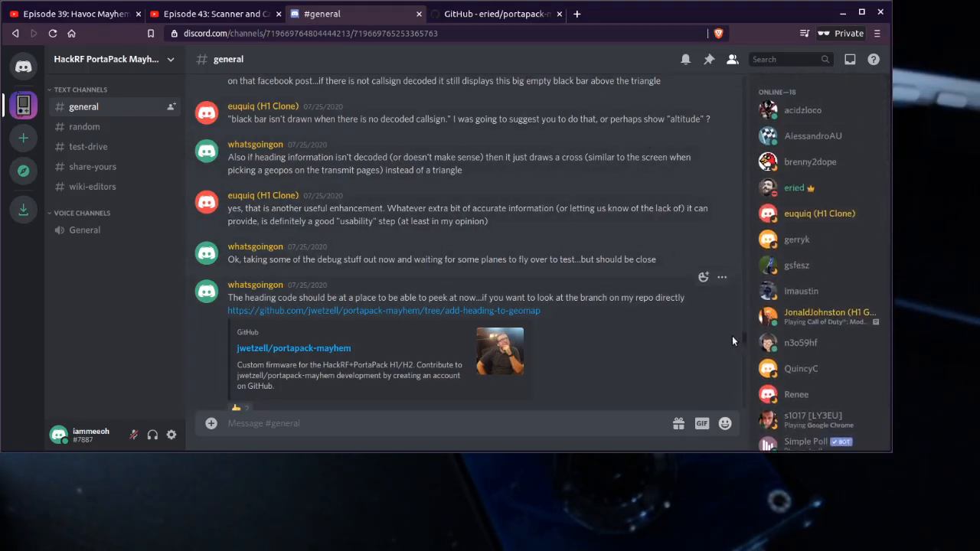
mouse_move(657, 305)
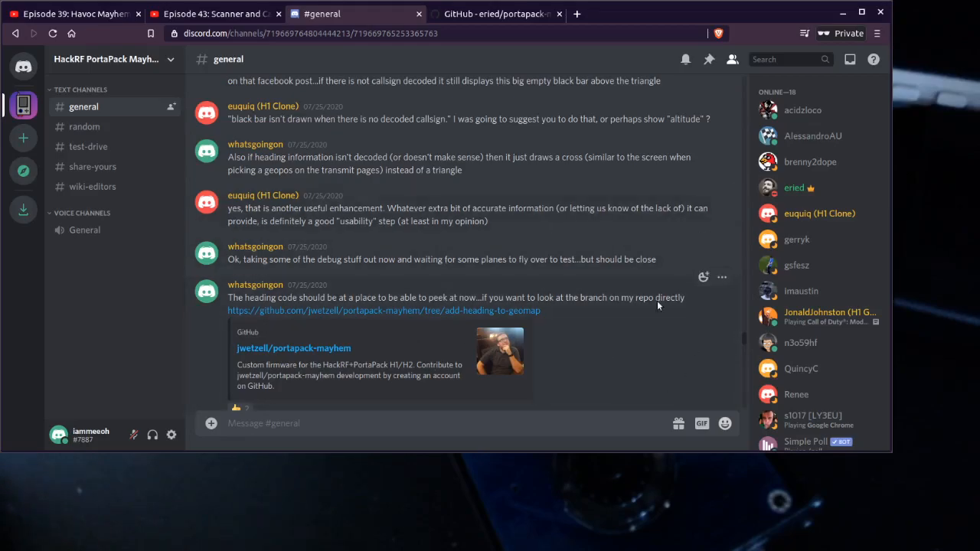